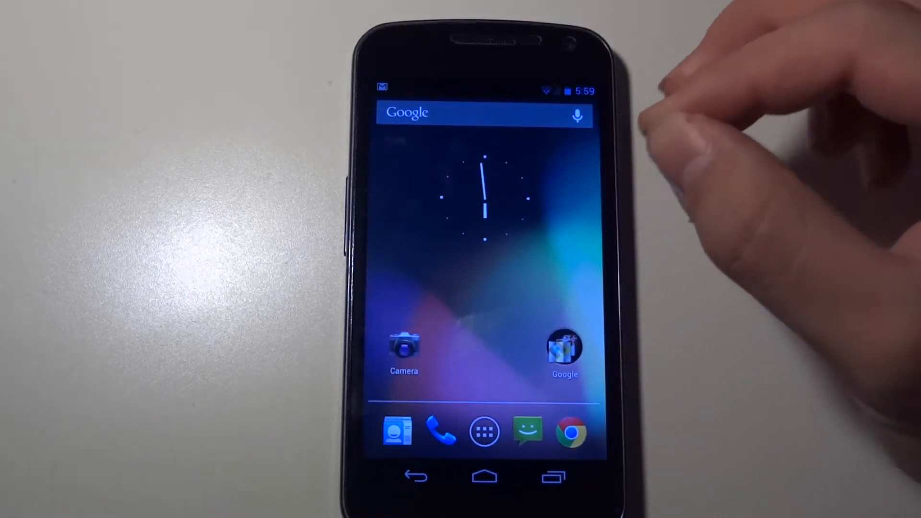
pyautogui.moveTo(764, 176)
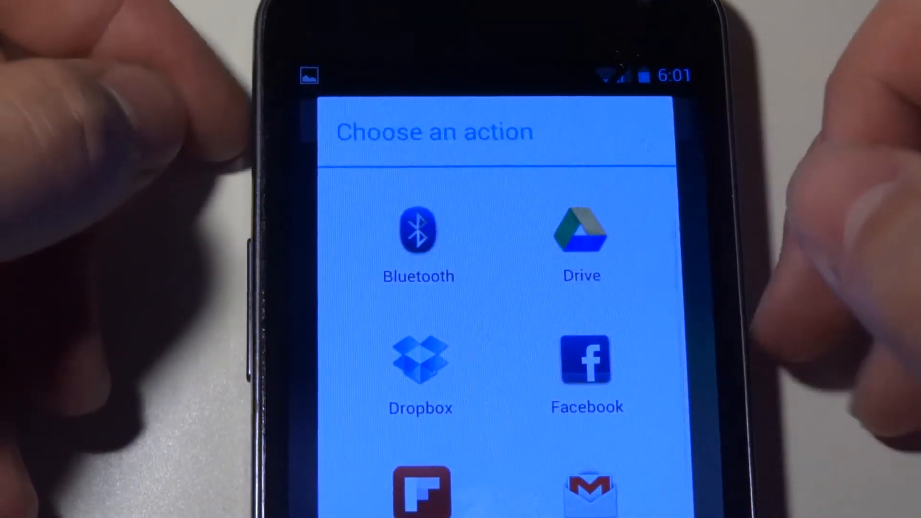
# - Scroll through the share targets for the screenshot, including Bluetooth, Drive, Dropbox and Facebook
pyautogui.scroll(-3)
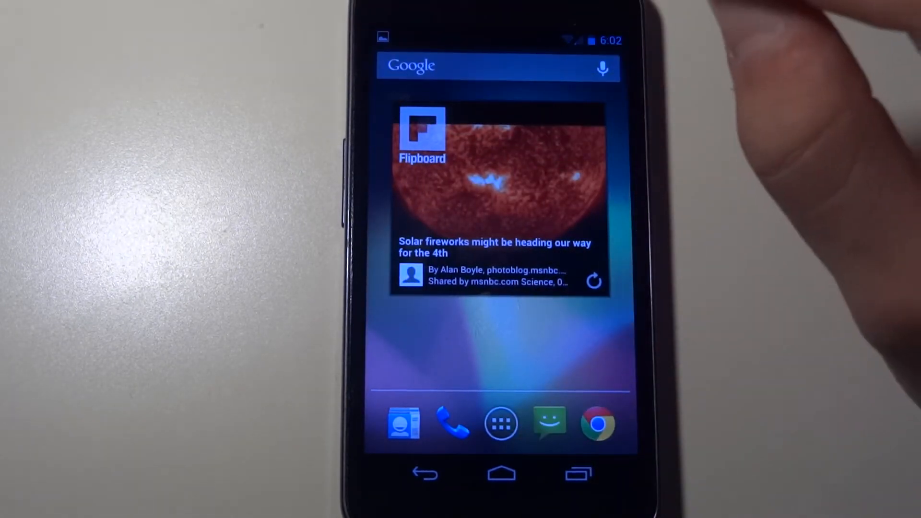
pyautogui.moveTo(675, 77)
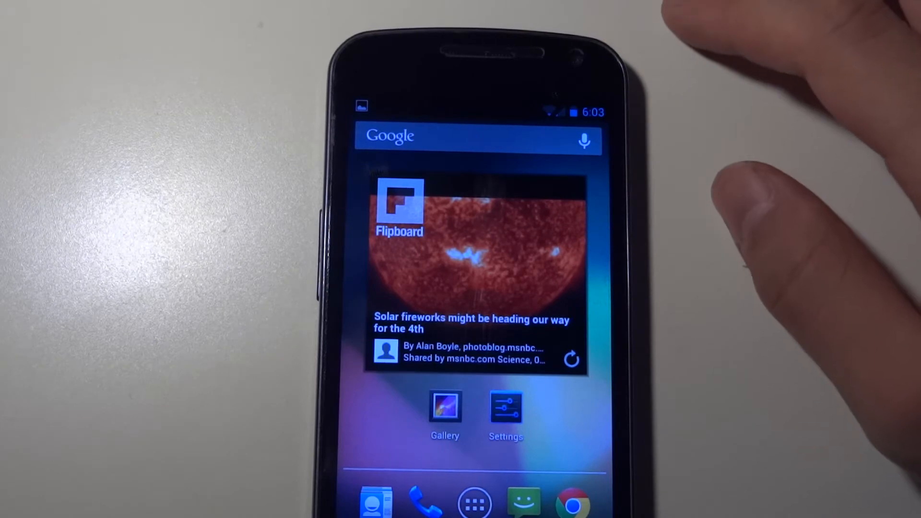
# - Return to the main home page with the analog clock and Camera and Google shortcuts
pyautogui.click(398, 206)
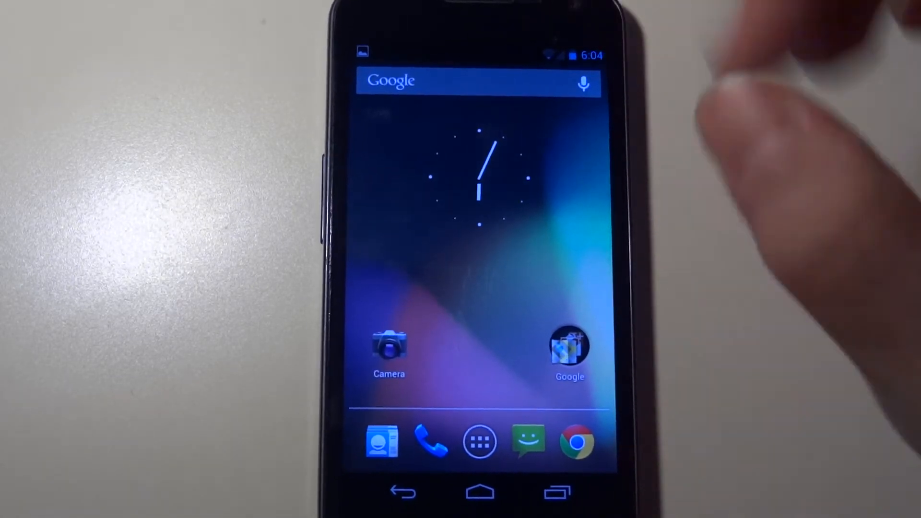
pyautogui.moveTo(764, 176)
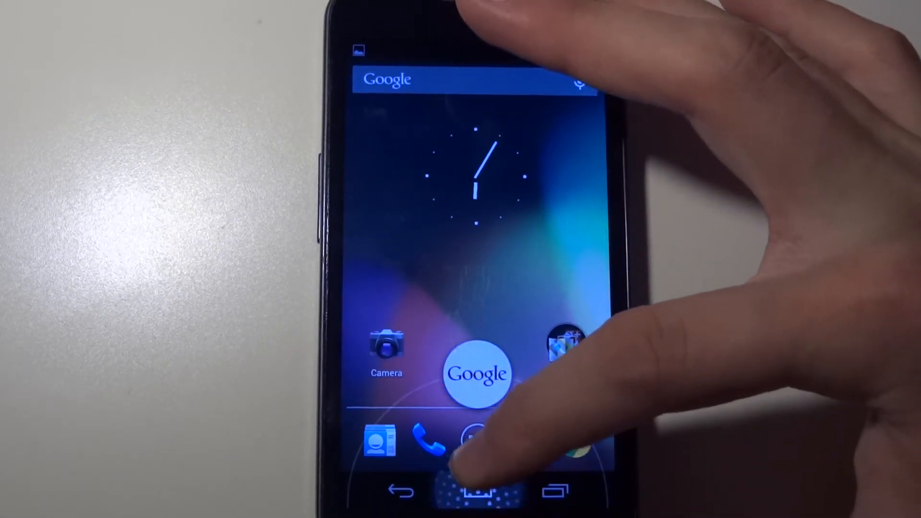
# - Open Google Now and scroll through the Reds–Giants score, Eemnes weather and location cards
pyautogui.click(477, 374)
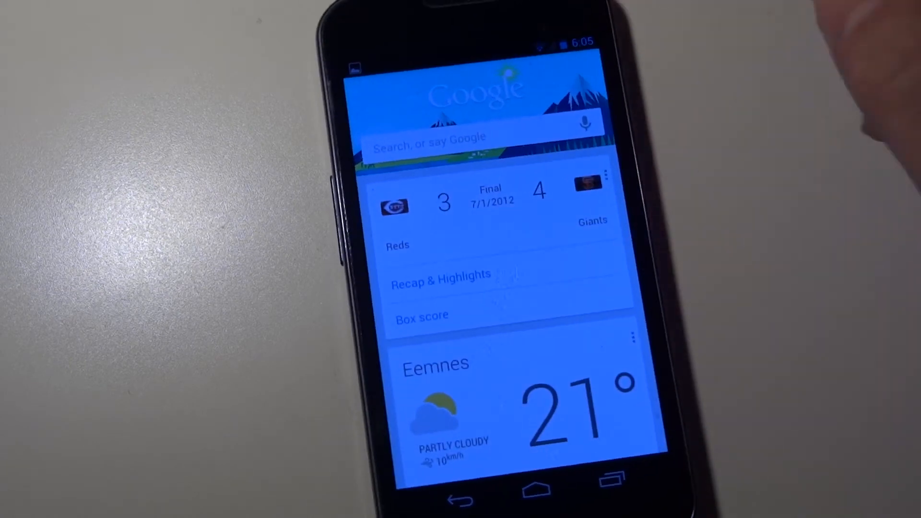
pyautogui.moveTo(794, 294)
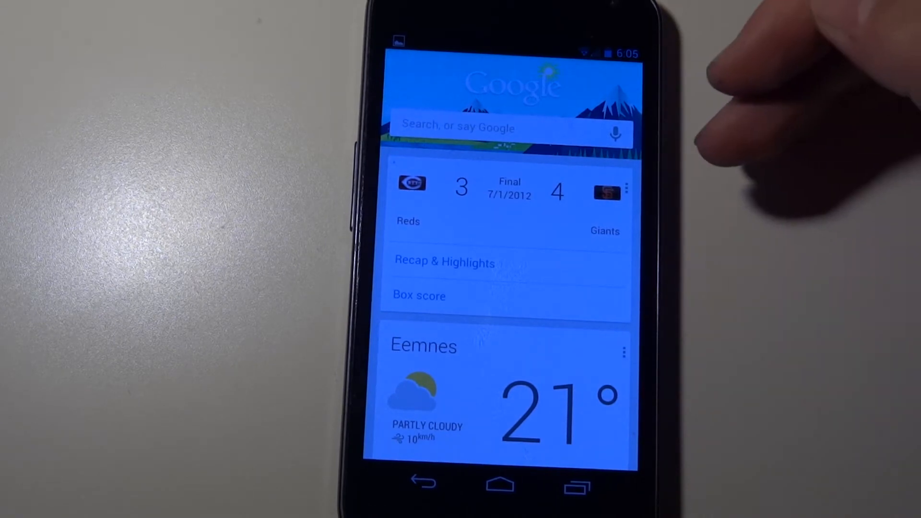
pyautogui.moveTo(752, 235)
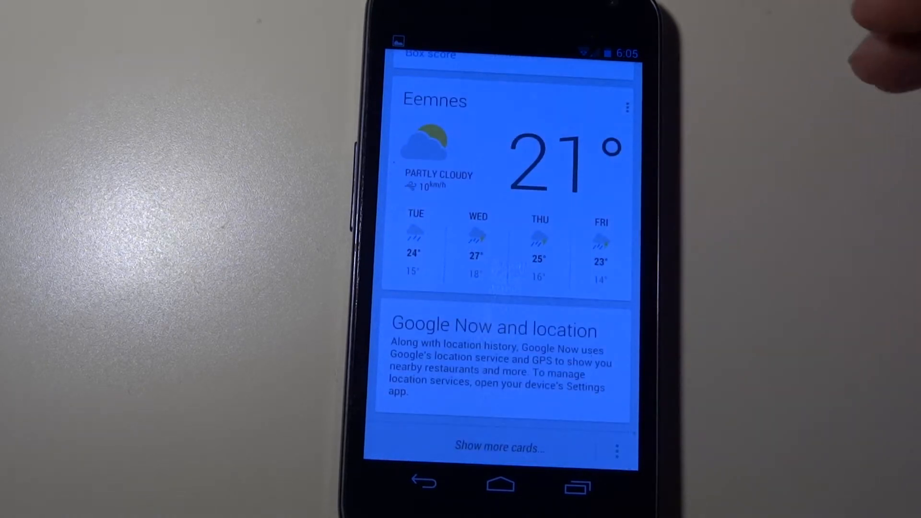
pyautogui.scroll(-3)
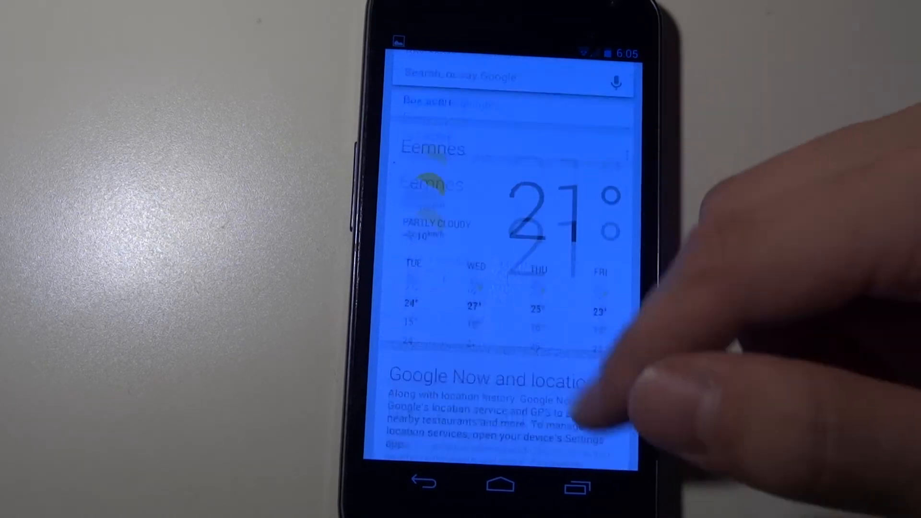
pyautogui.scroll(-3)
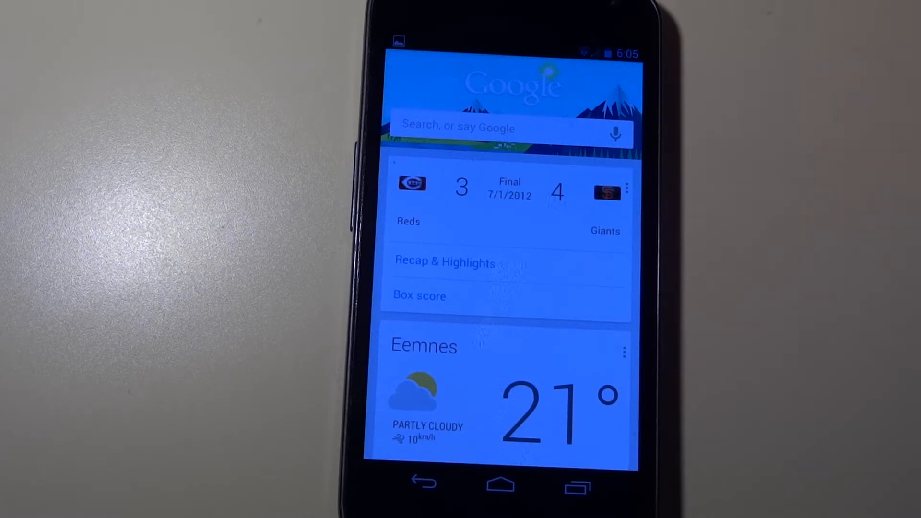
pyautogui.moveTo(870, 23)
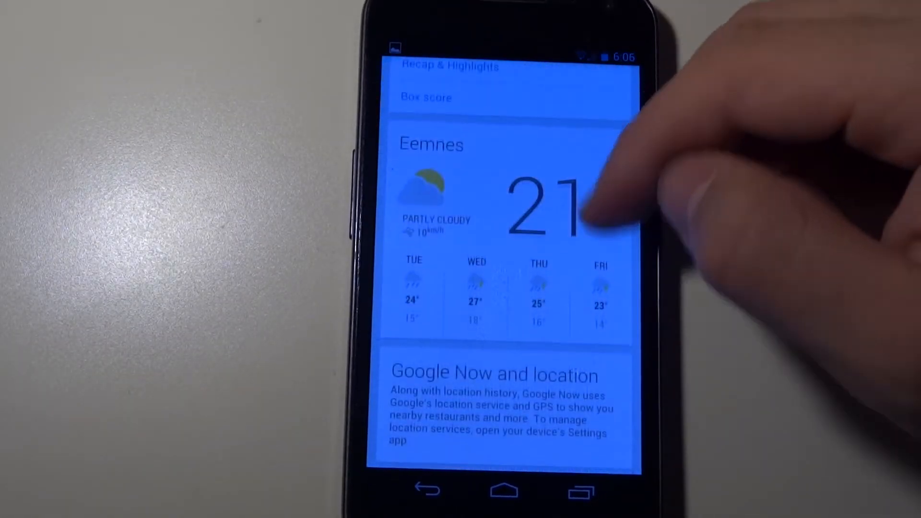
pyautogui.scroll(-3)
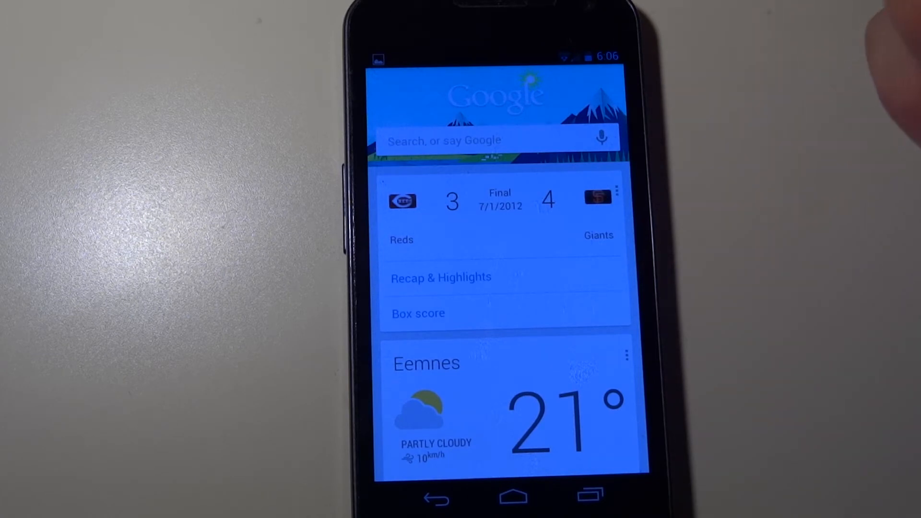
# - Ask by voice who the US president and the Dutch prime minister are
pyautogui.click(602, 138)
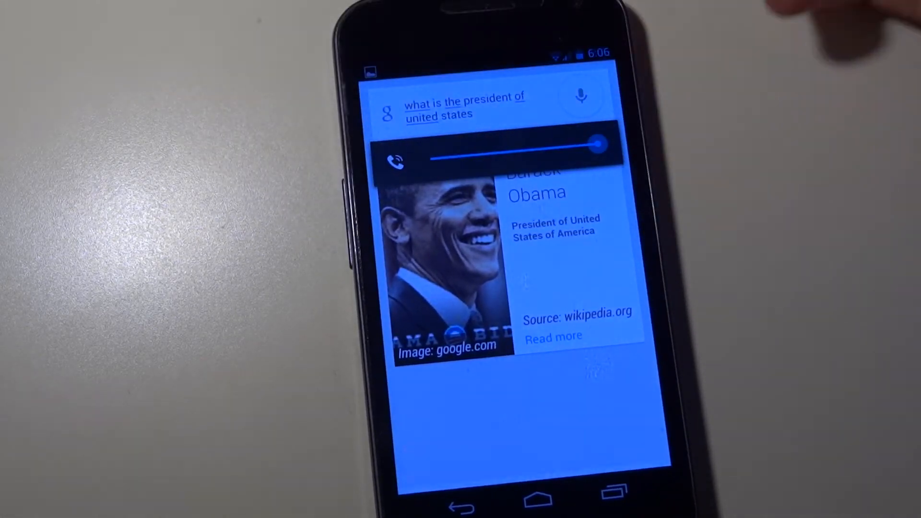
pyautogui.scroll(3)
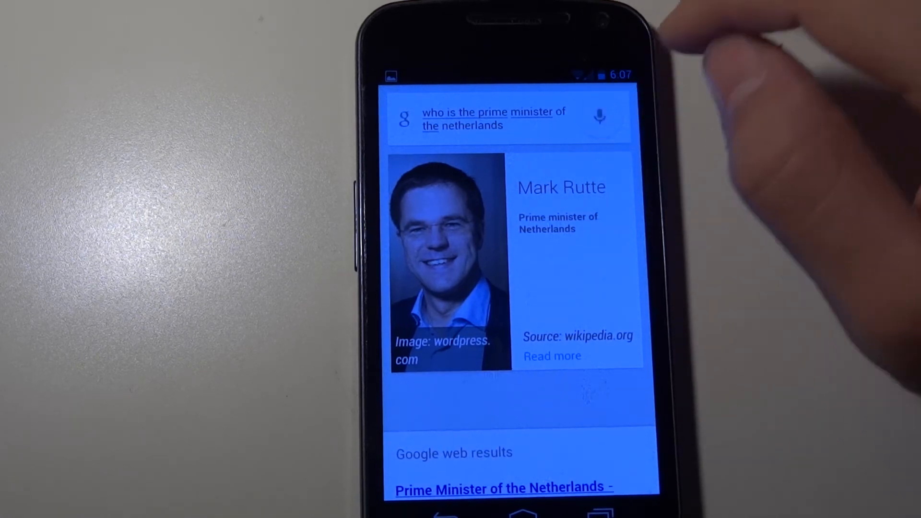
pyautogui.click(599, 117)
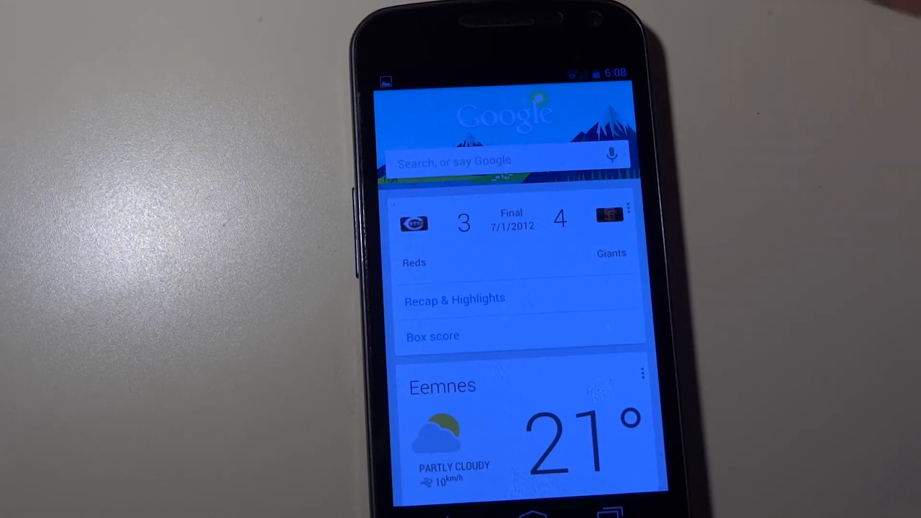
pyautogui.click(498, 499)
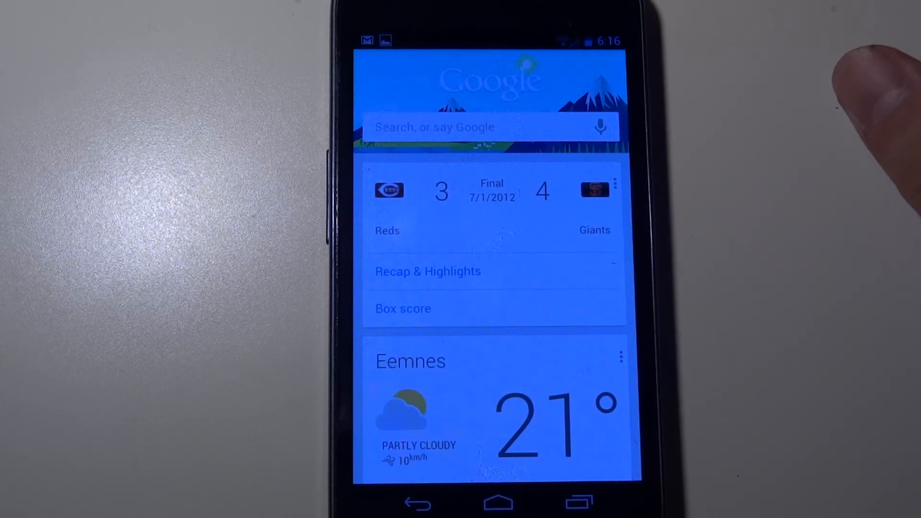
pyautogui.moveTo(794, 247)
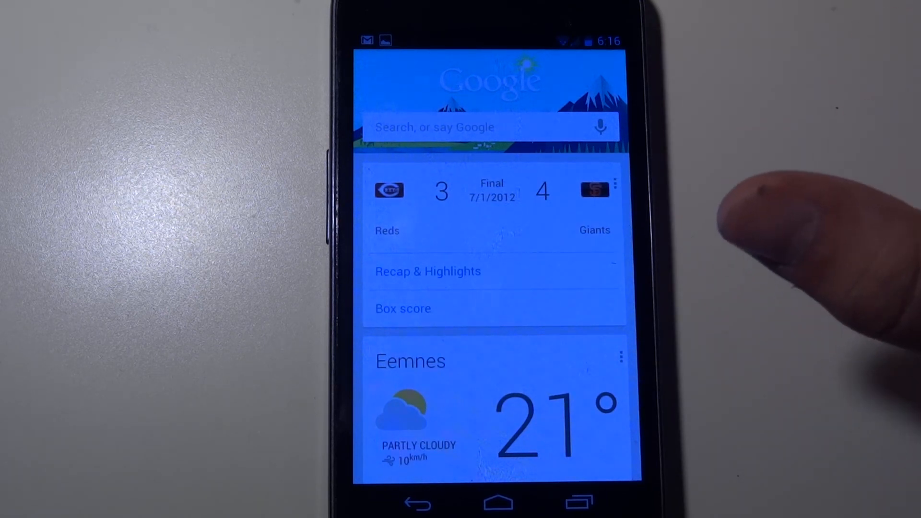